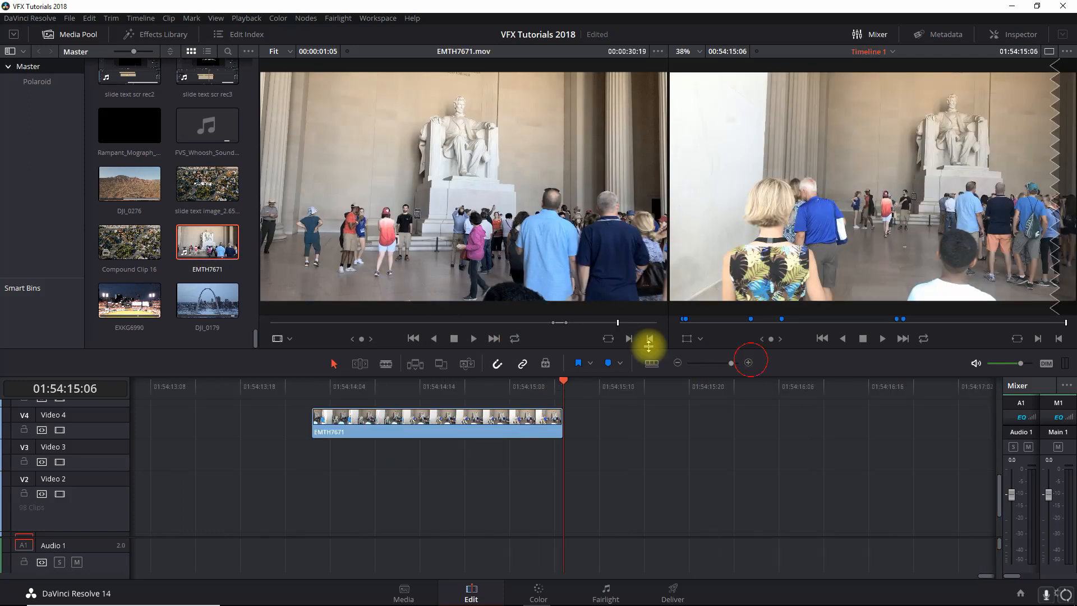
Step: Append the arch clip Dji_0179 to the timeline right after EMTH7671
left_click(206, 301)
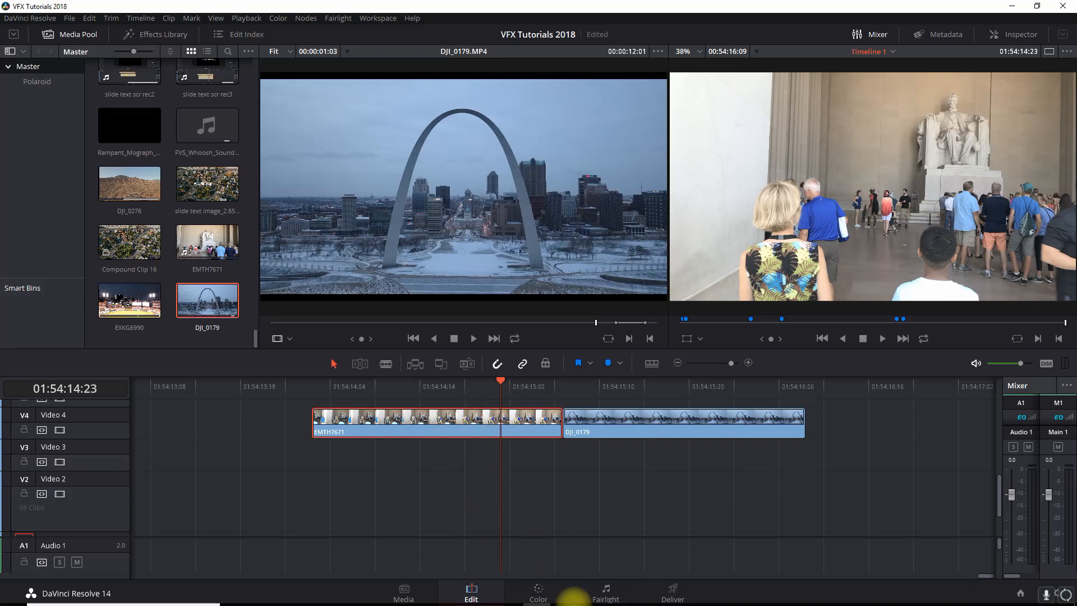
Step: On the Color page, apply the ResolveFX Stylize Watercolor effect to the Lincoln Memorial clip's node 01
left_click(537, 593)
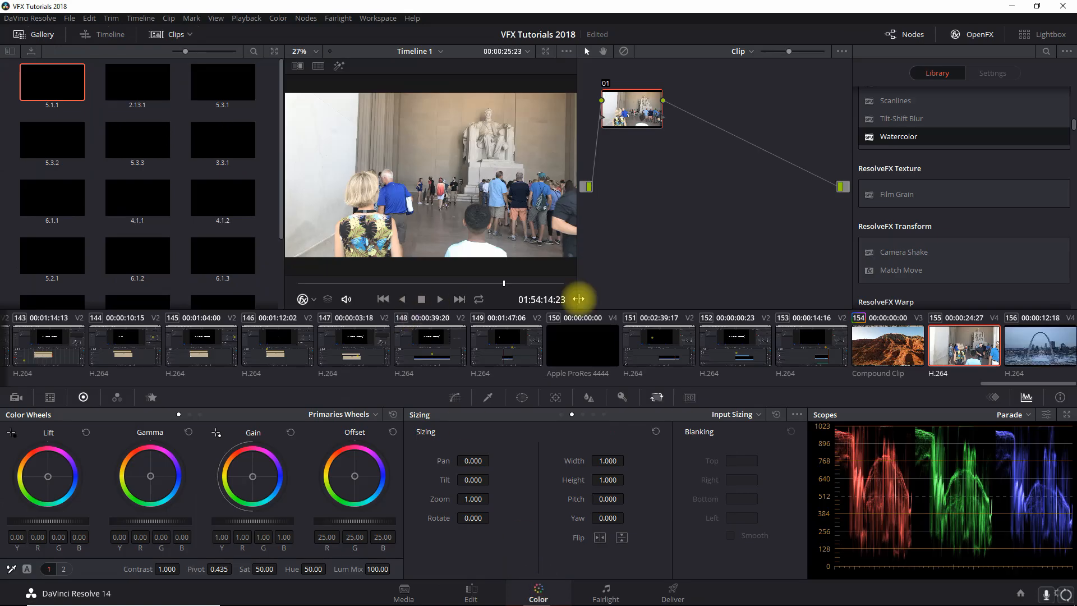
scroll("down", 3)
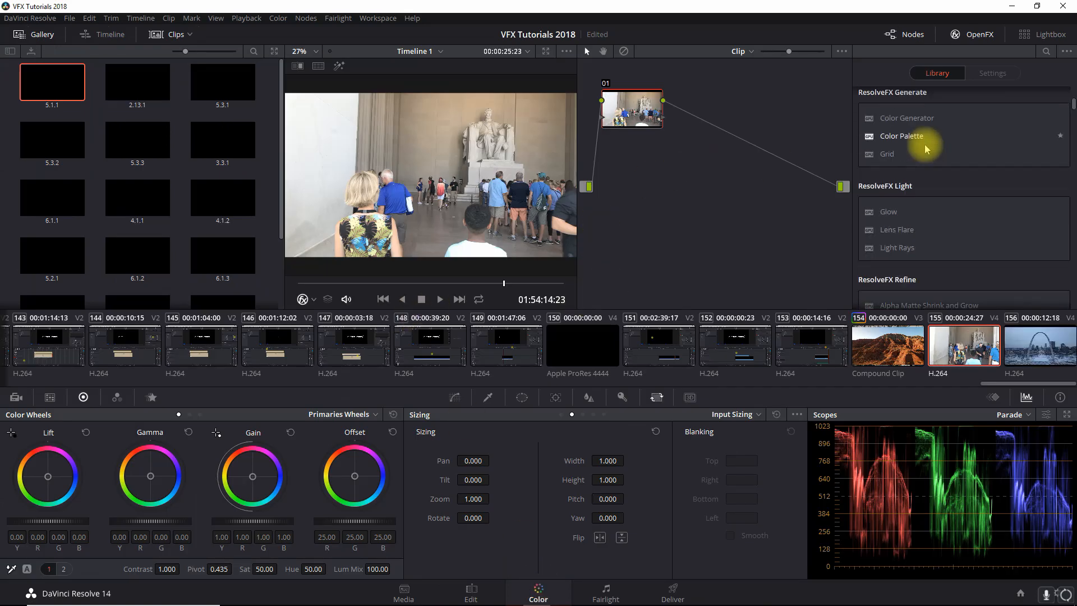
scroll("down", 3)
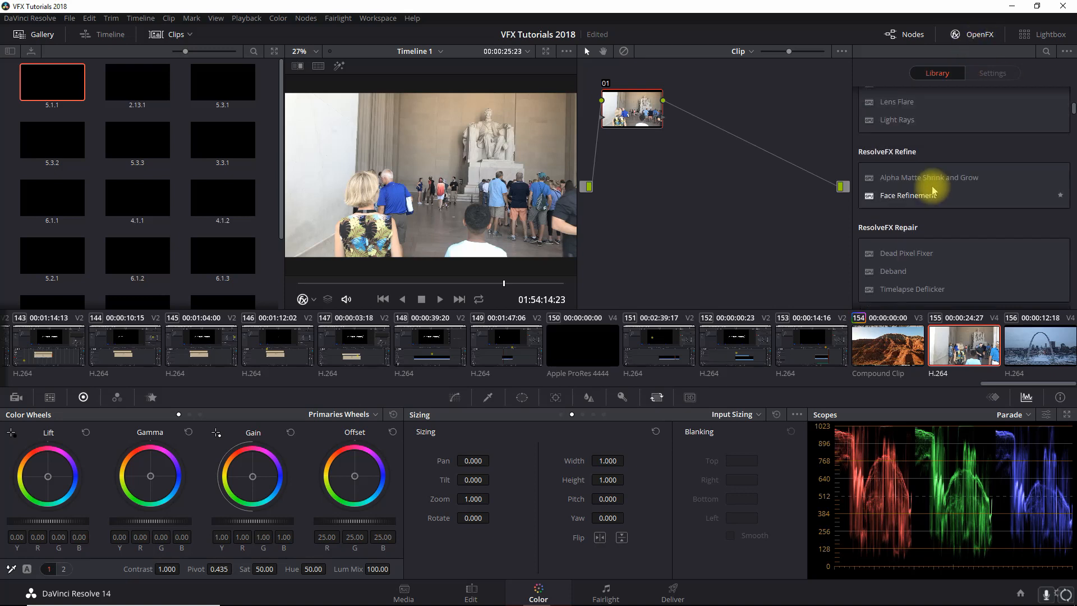
scroll("down", 3)
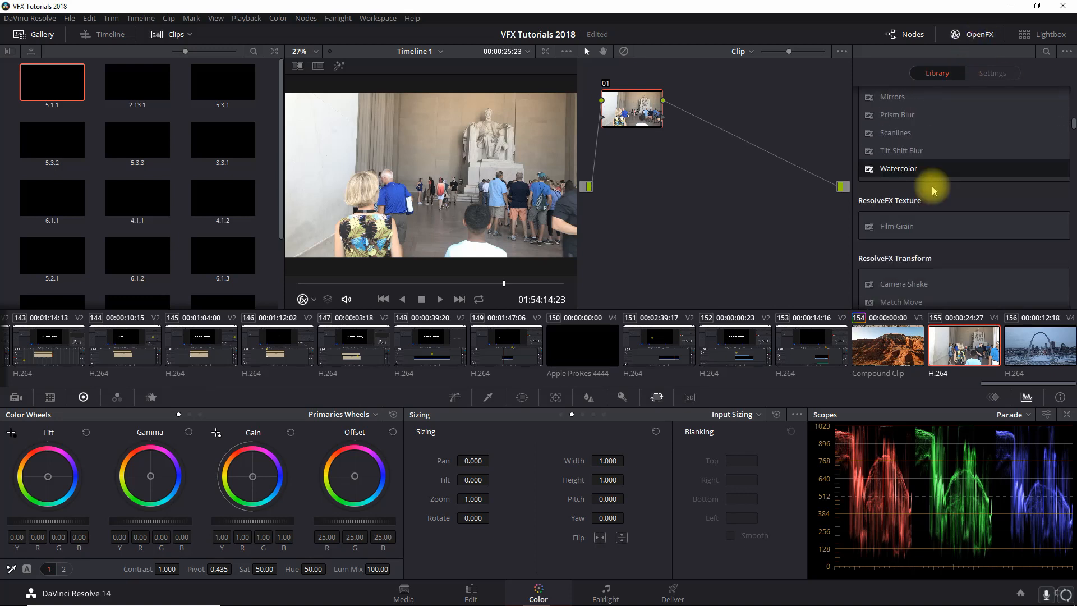
scroll("down", 3)
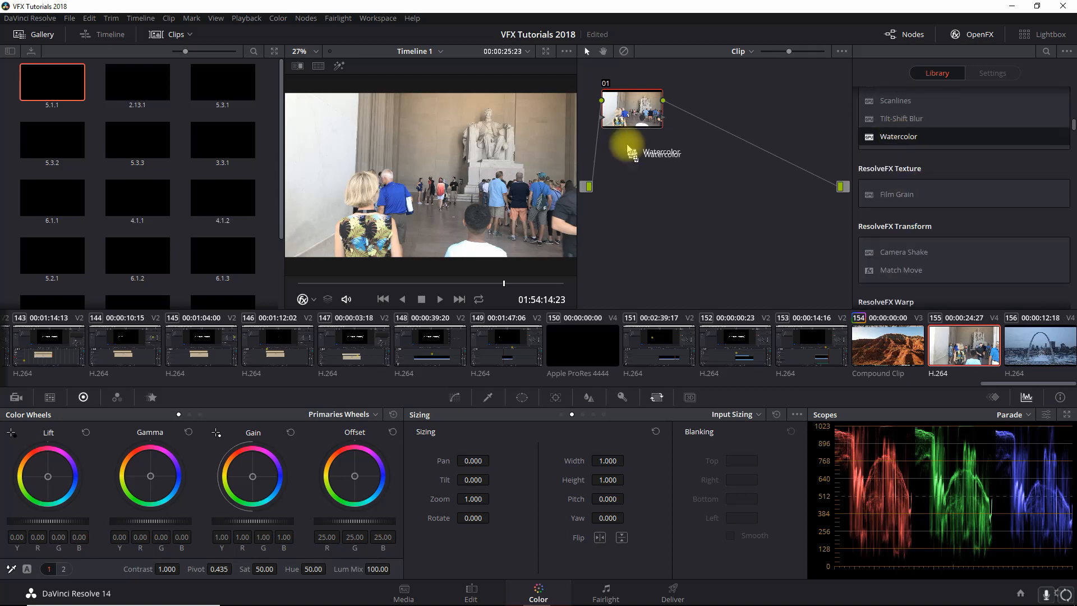
left_click(991, 73)
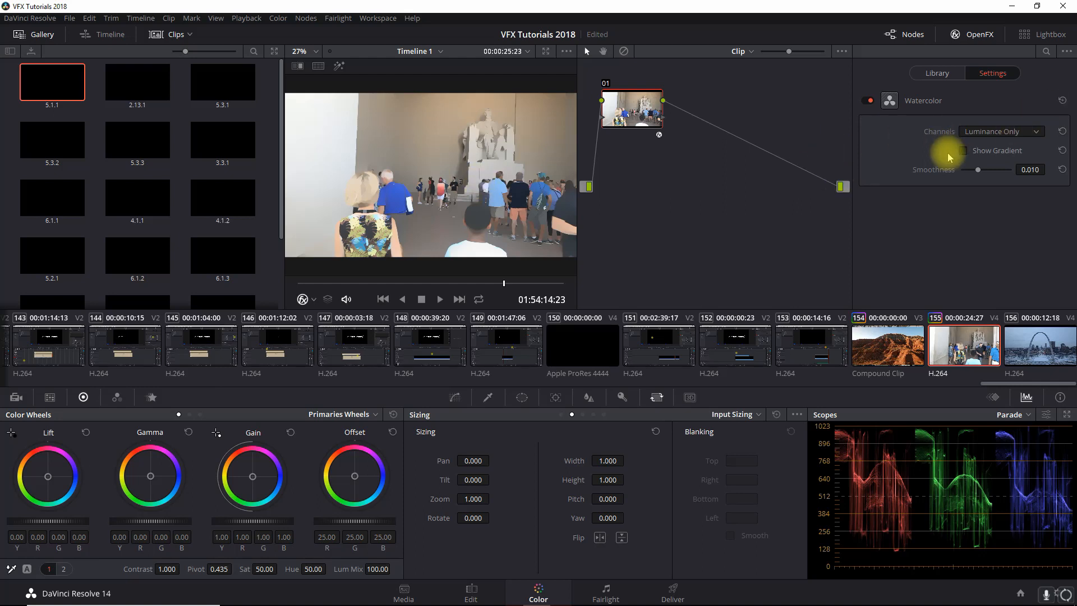
mouse_move(965, 154)
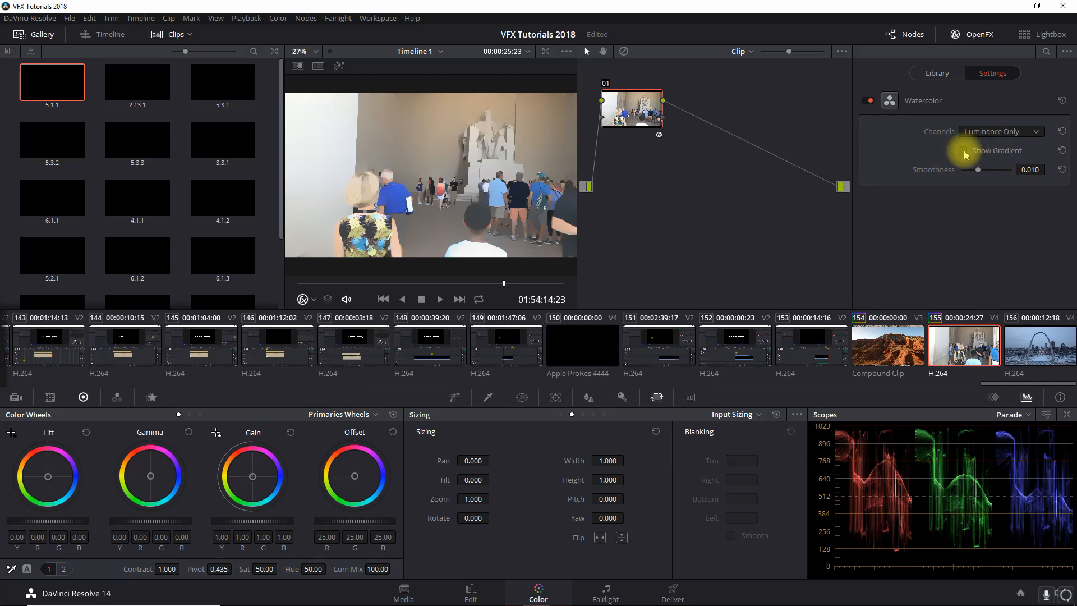
Step: Enable Show Gradient, set Channels to RGB with smoothness 0.004, and preview the cartoon line look
left_click(963, 151)
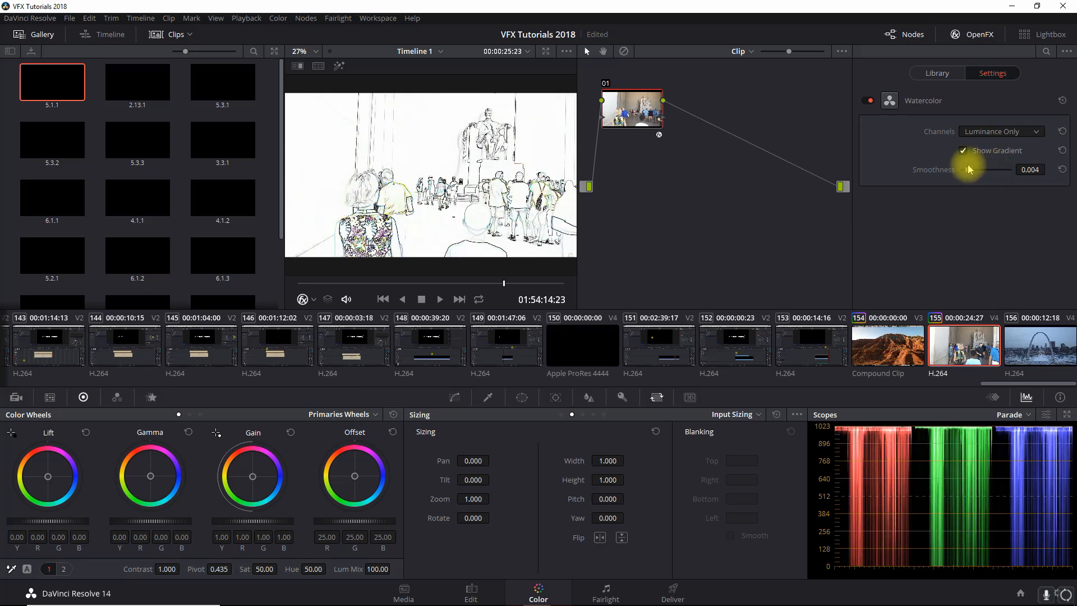
left_click(999, 131)
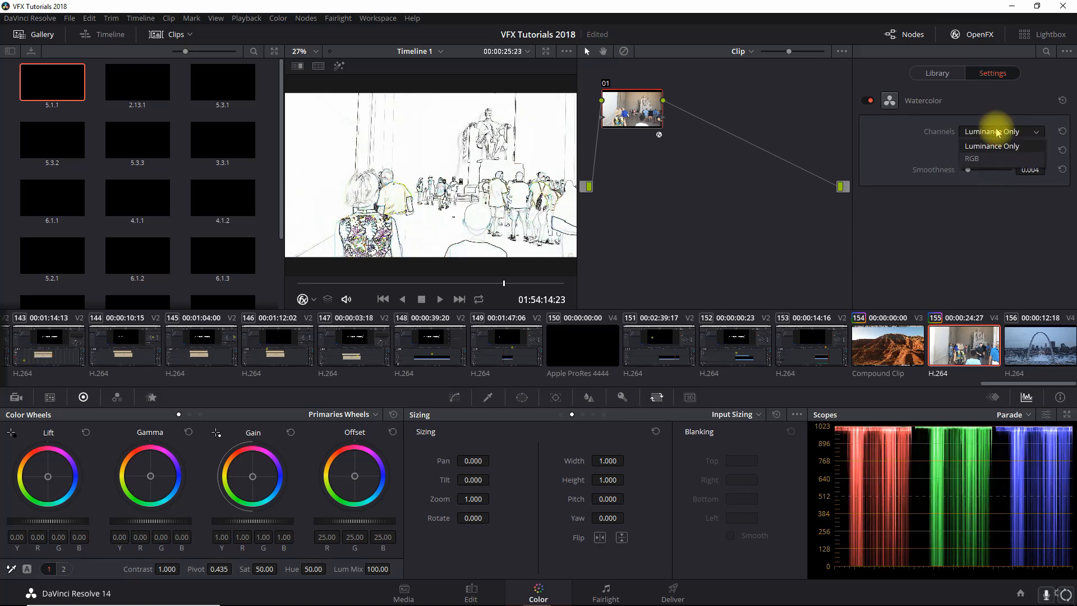
mouse_move(996, 158)
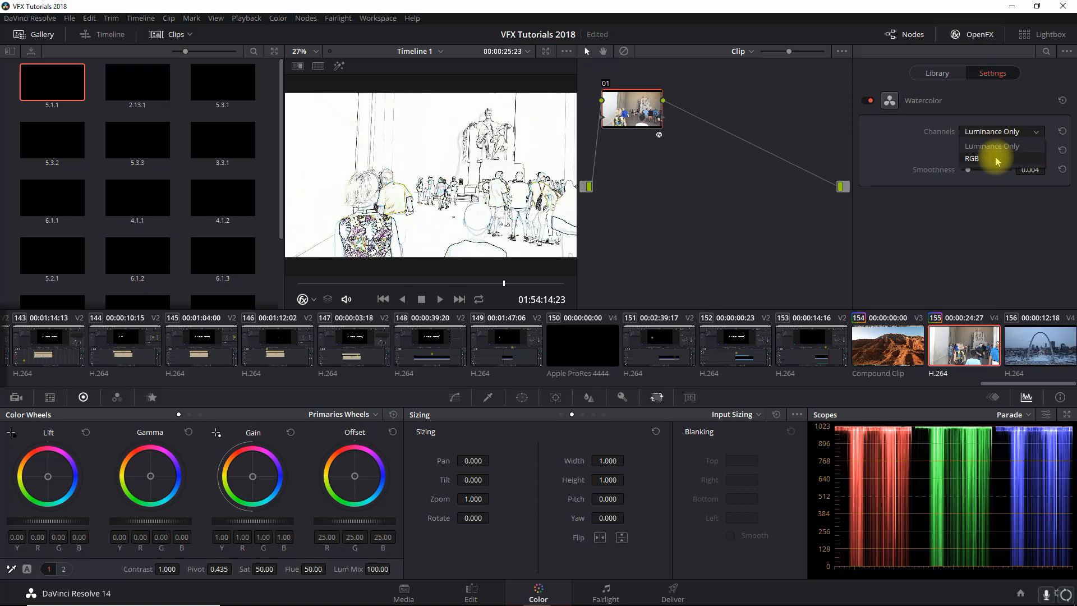
left_click(973, 159)
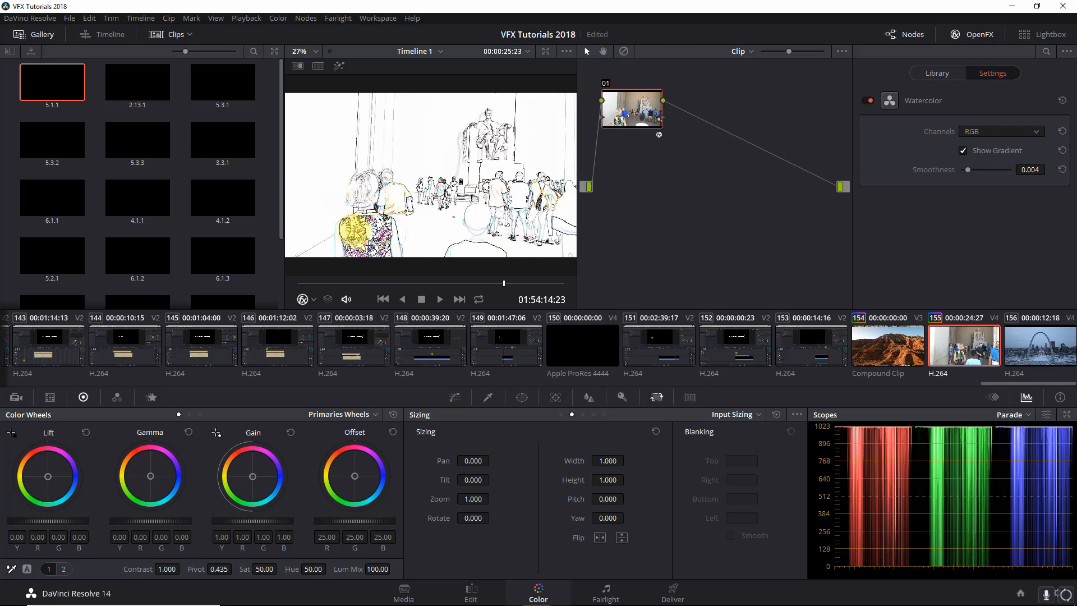
key("ctrl+f")
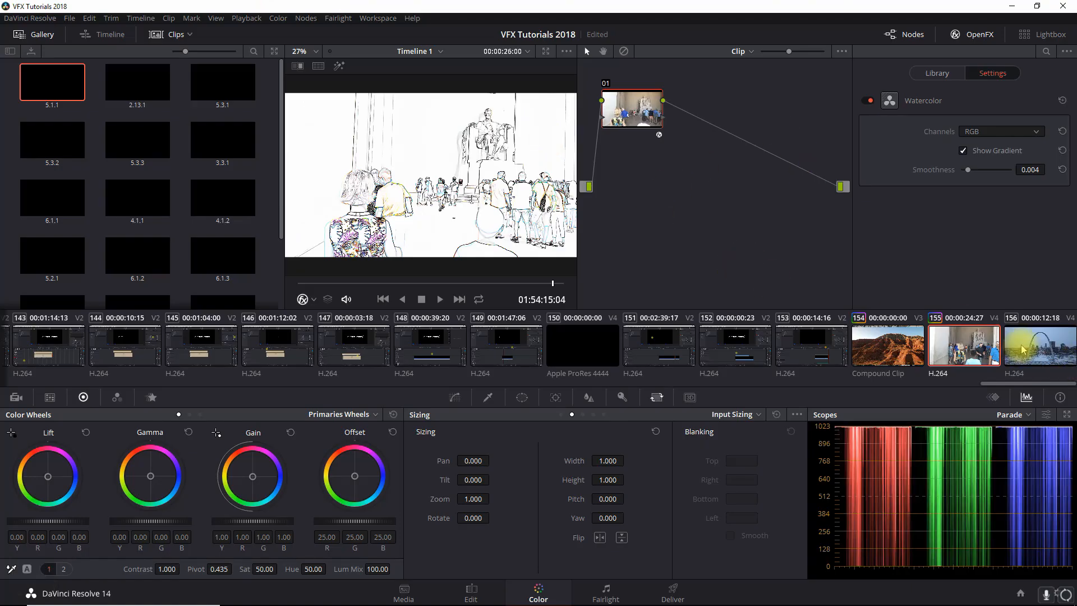
Step: Apply Watercolor to the arch clip's node 01 with Channels set to RGB and smoothness 0.004
left_click(1038, 346)
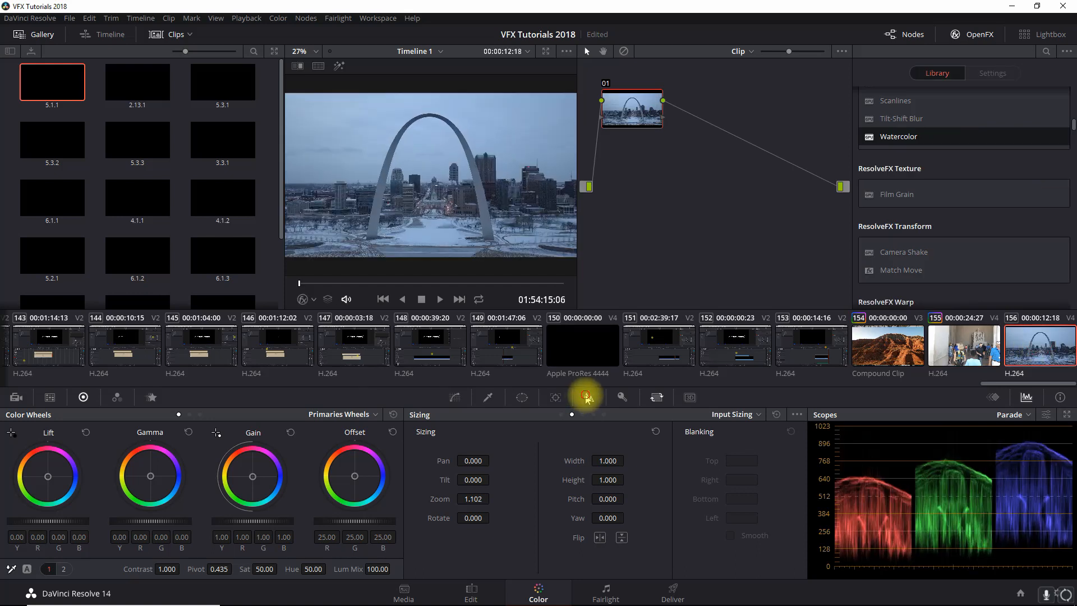
left_click(584, 397)
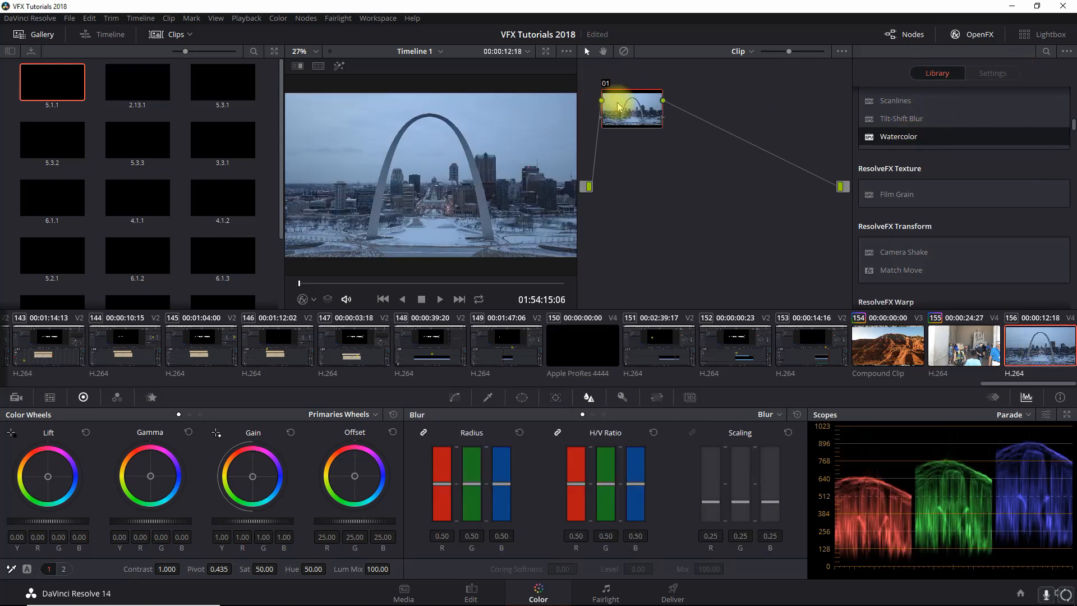
left_click(991, 73)
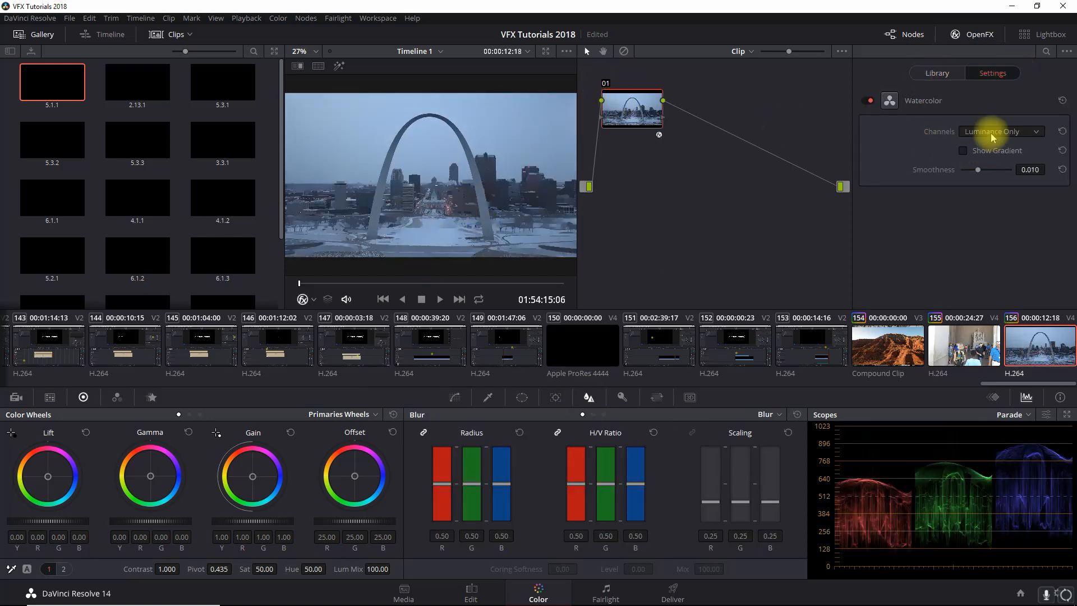
left_click(999, 131)
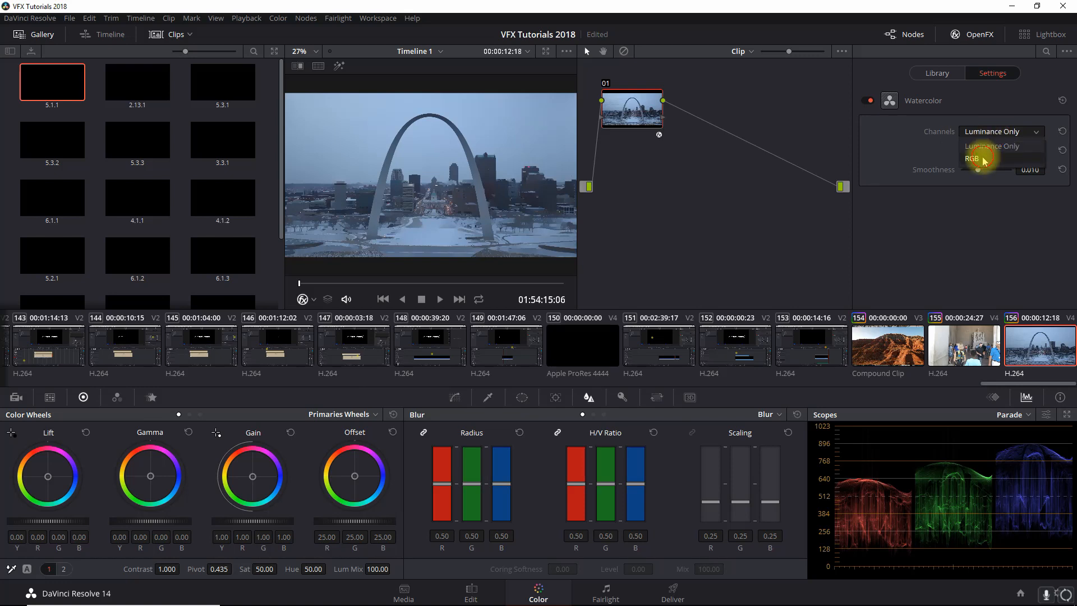
left_click(972, 158)
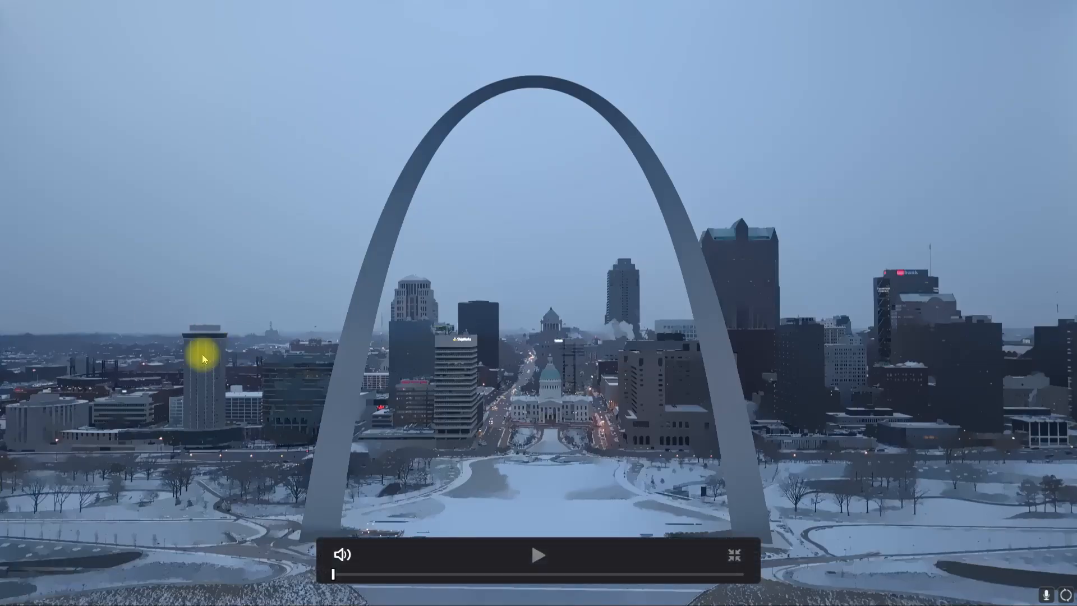
mouse_move(505, 415)
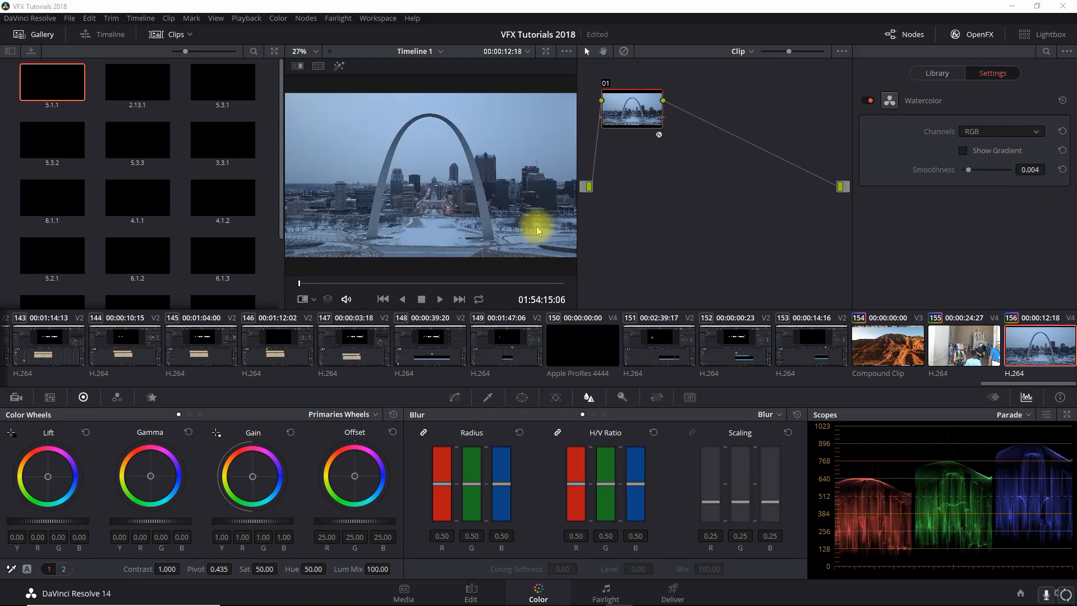
mouse_move(498, 189)
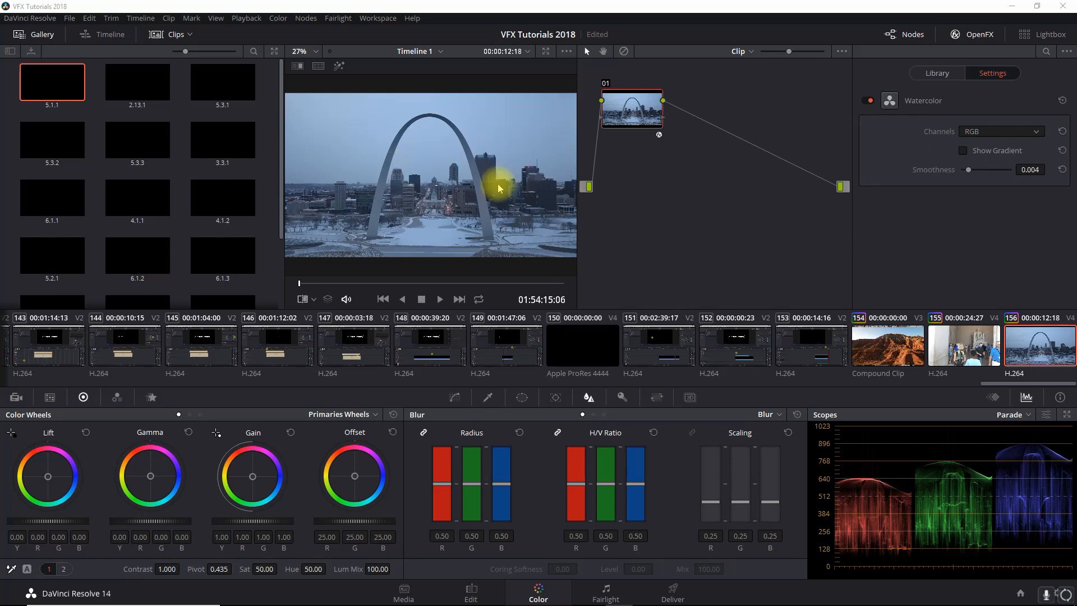
mouse_move(278, 7)
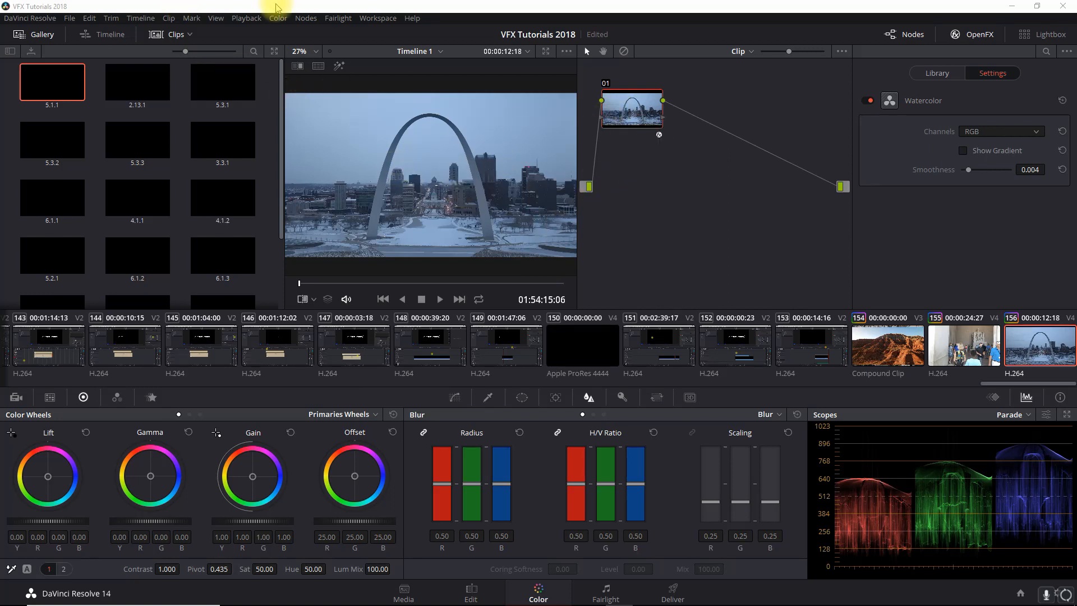
Step: Grab a still of the painted arch frame into the Gallery via View > Stills > Grab Still
left_click(215, 17)
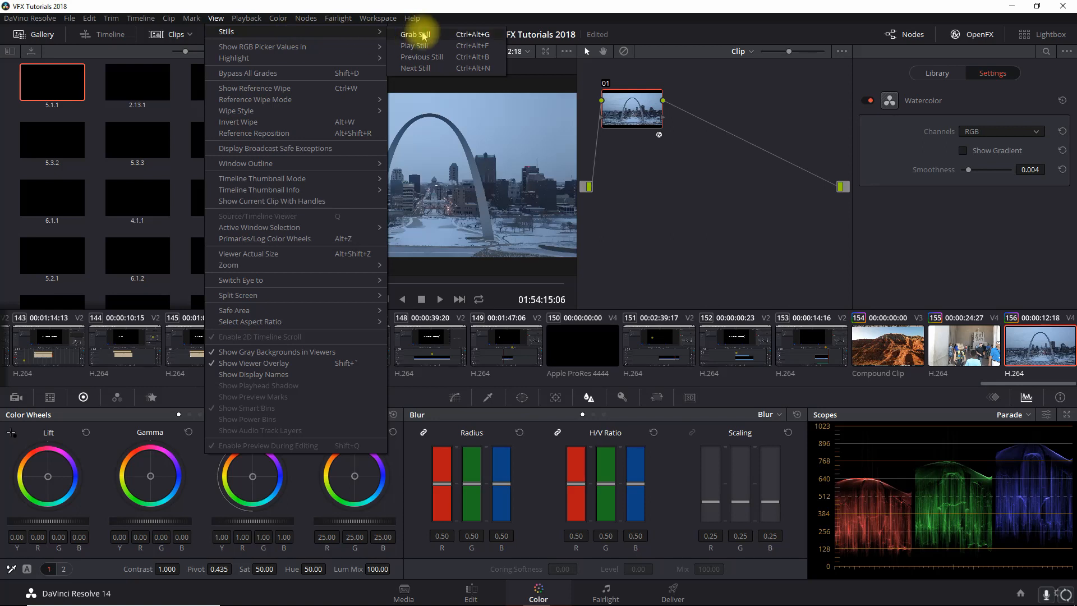
left_click(412, 35)
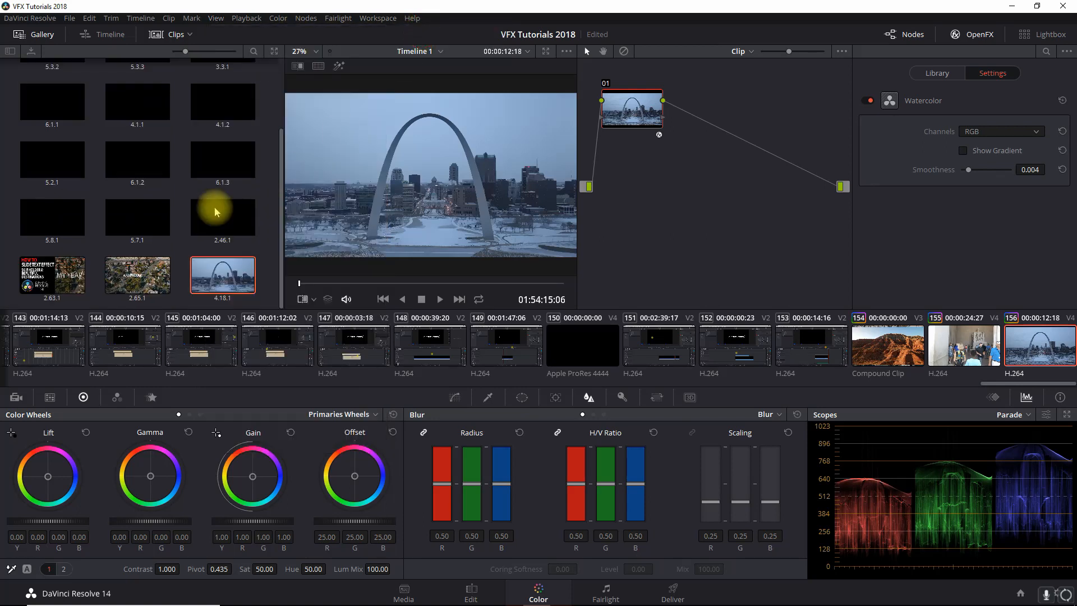
right_click(222, 275)
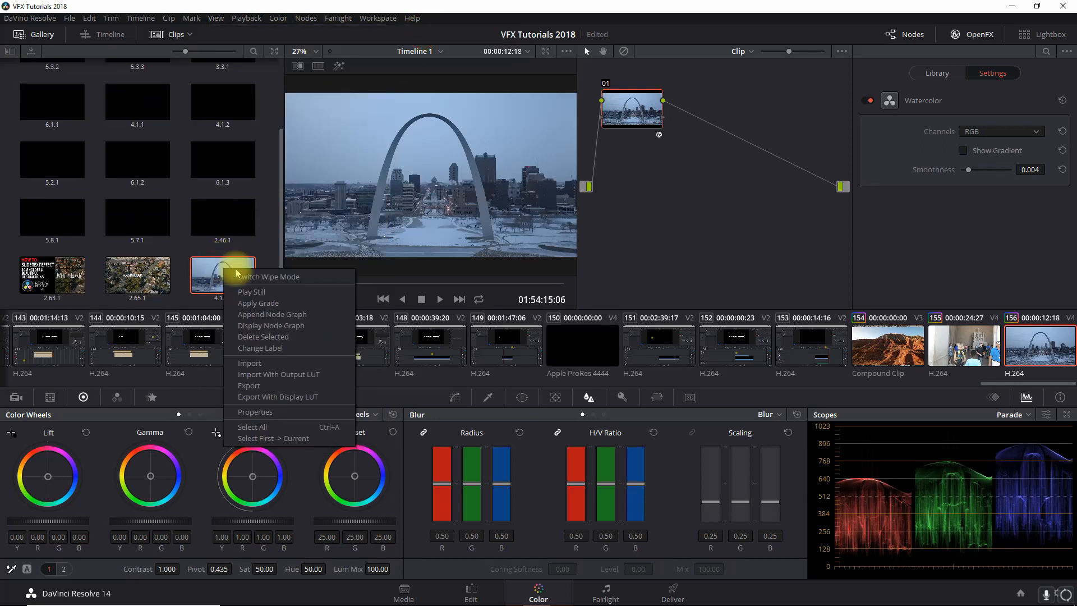
mouse_move(281, 385)
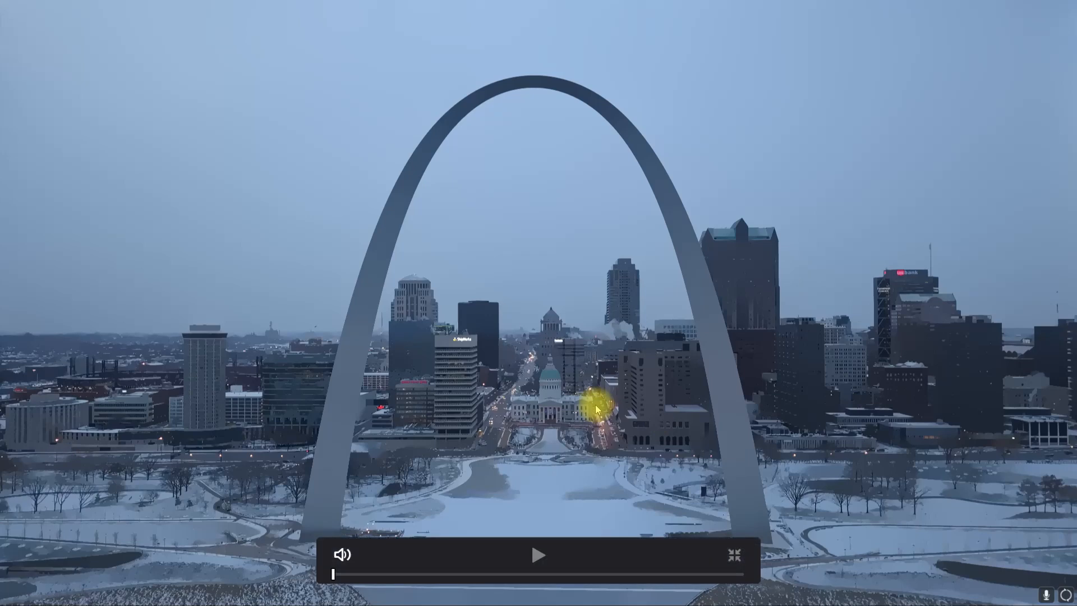
left_click(733, 554)
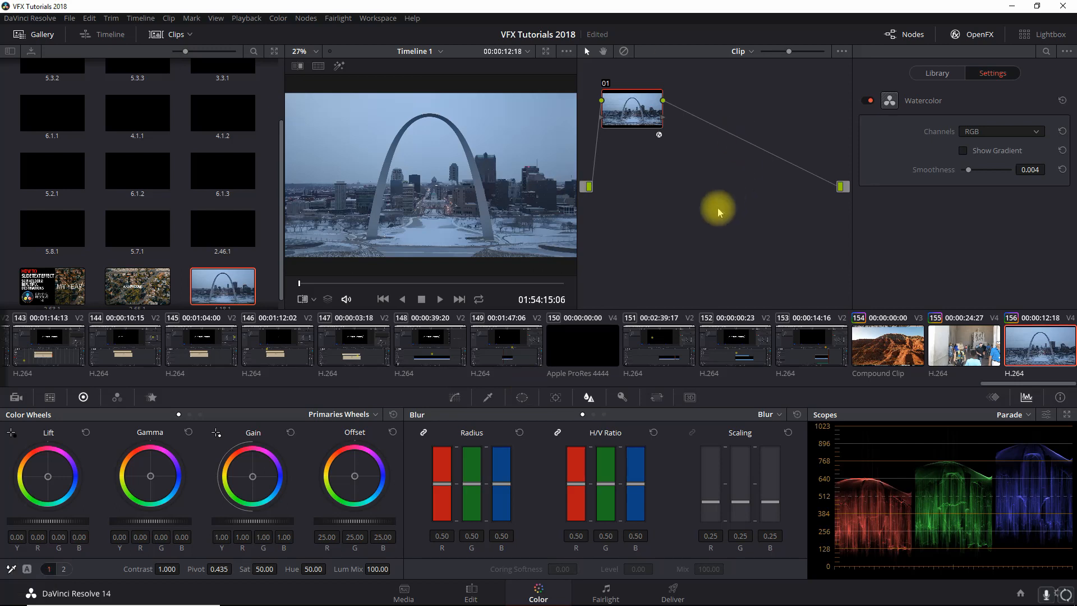